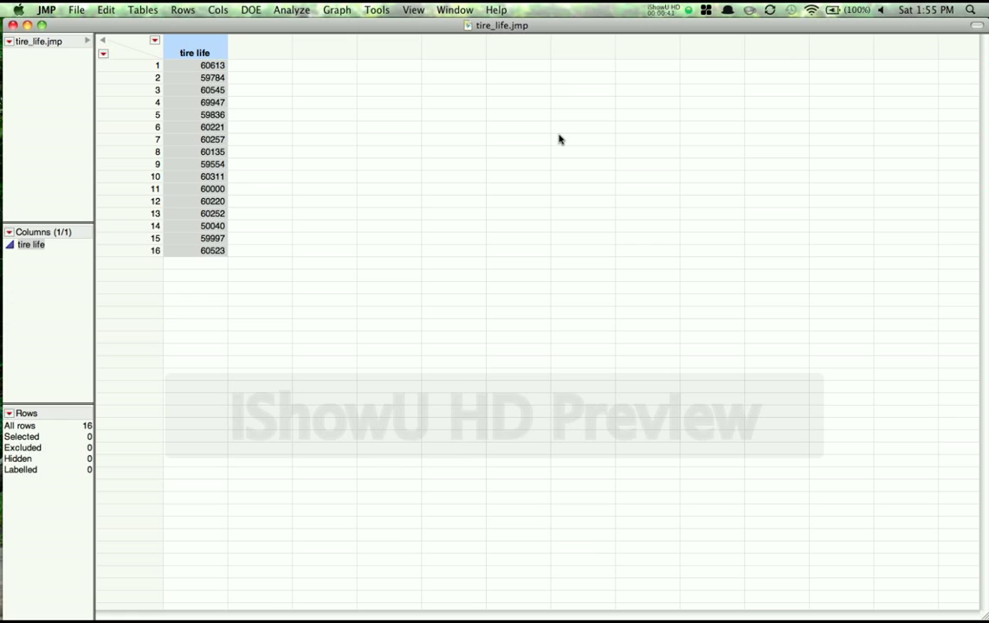
{"action": "mouse_move", "coordinate": [420, 132]}
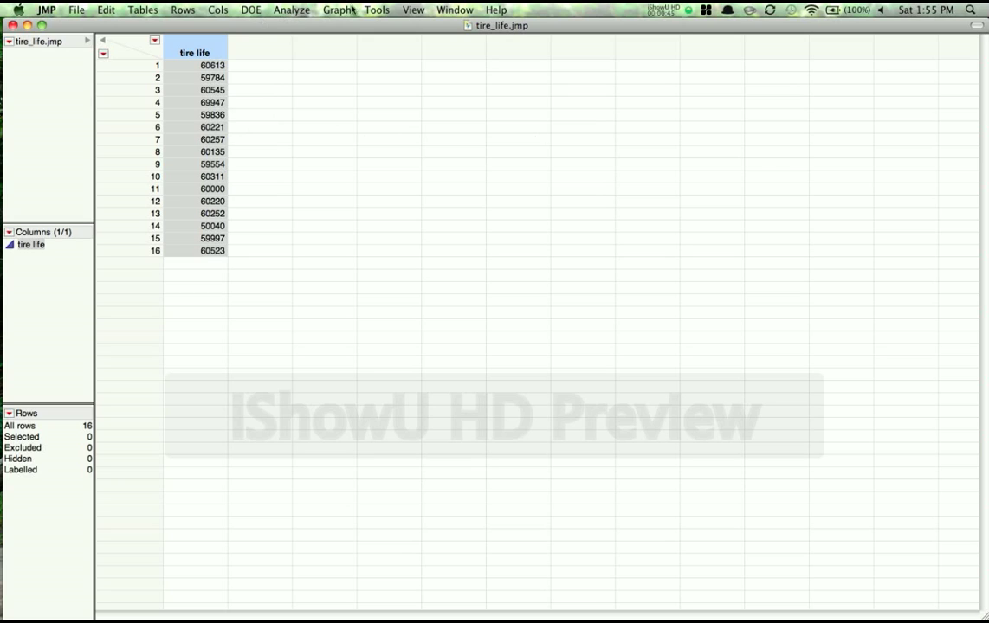
{"action": "mouse_move", "coordinate": [291, 10]}
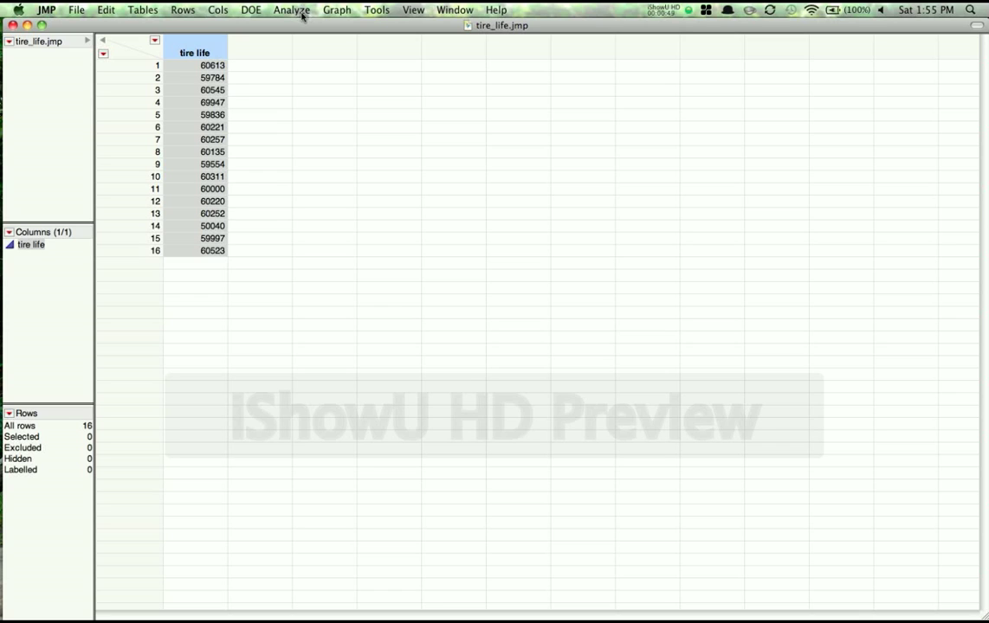
Step: Bring up the Analyze menu's list of analyses for the tire life table
{"action": "left_click", "coordinate": [290, 10]}
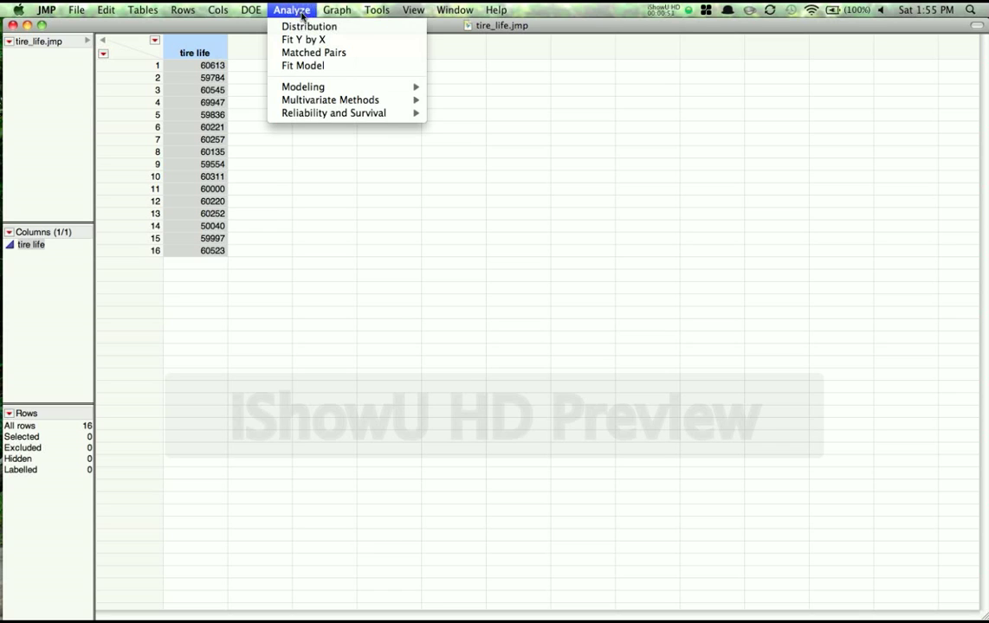
{"action": "mouse_move", "coordinate": [308, 26]}
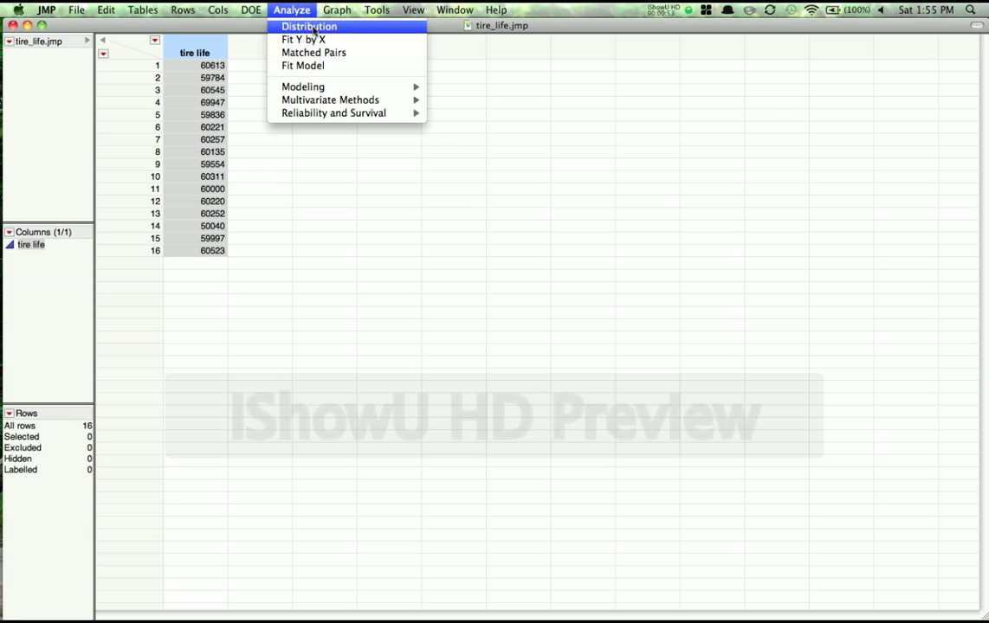
Step: Start a Distribution analysis with tire life assigned as the Y column
{"action": "left_click", "coordinate": [308, 26]}
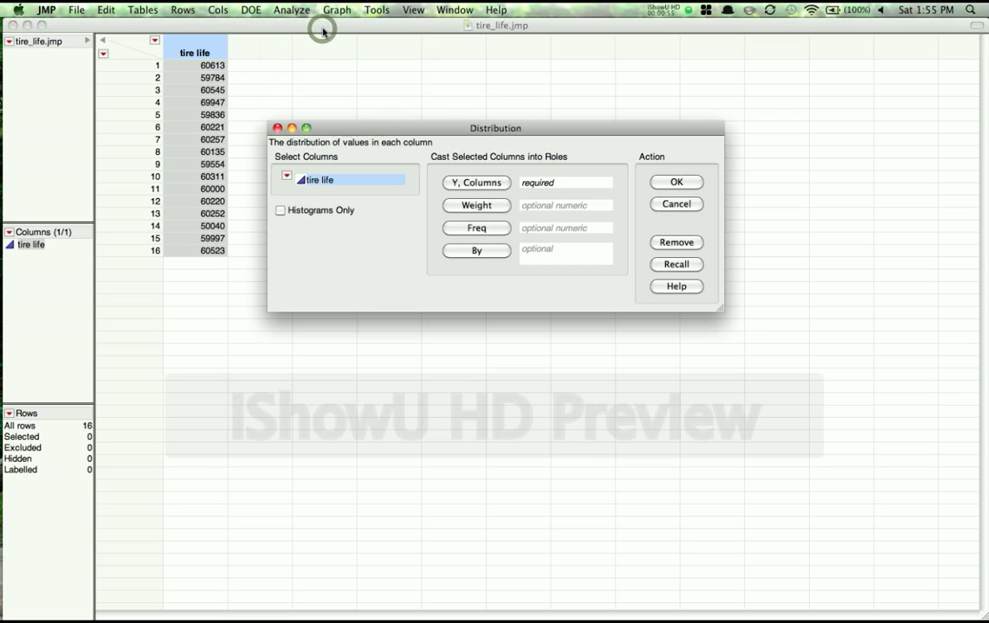
{"action": "mouse_move", "coordinate": [391, 131]}
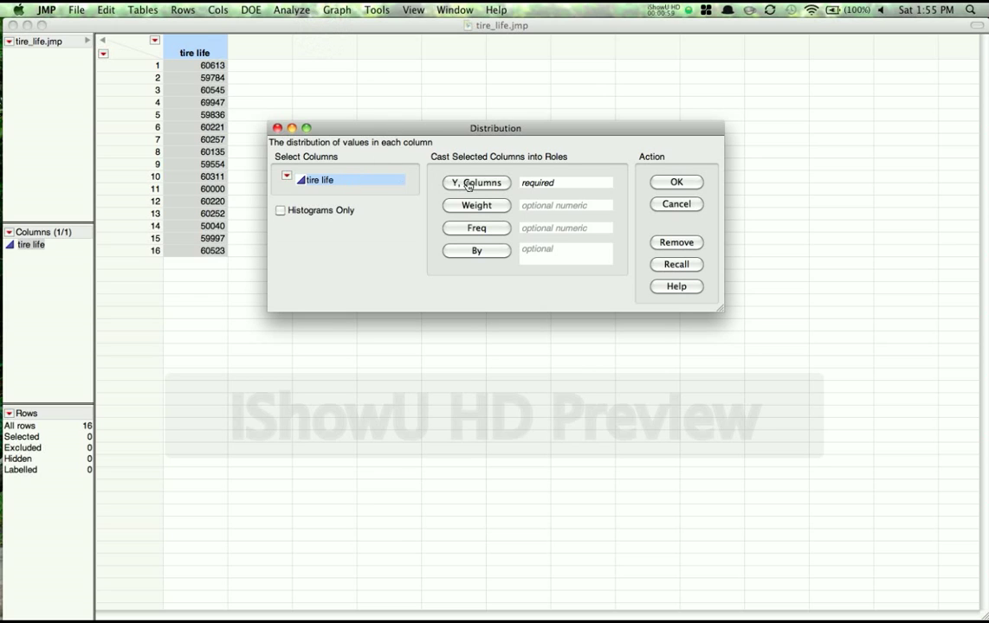
{"action": "left_click", "coordinate": [475, 181]}
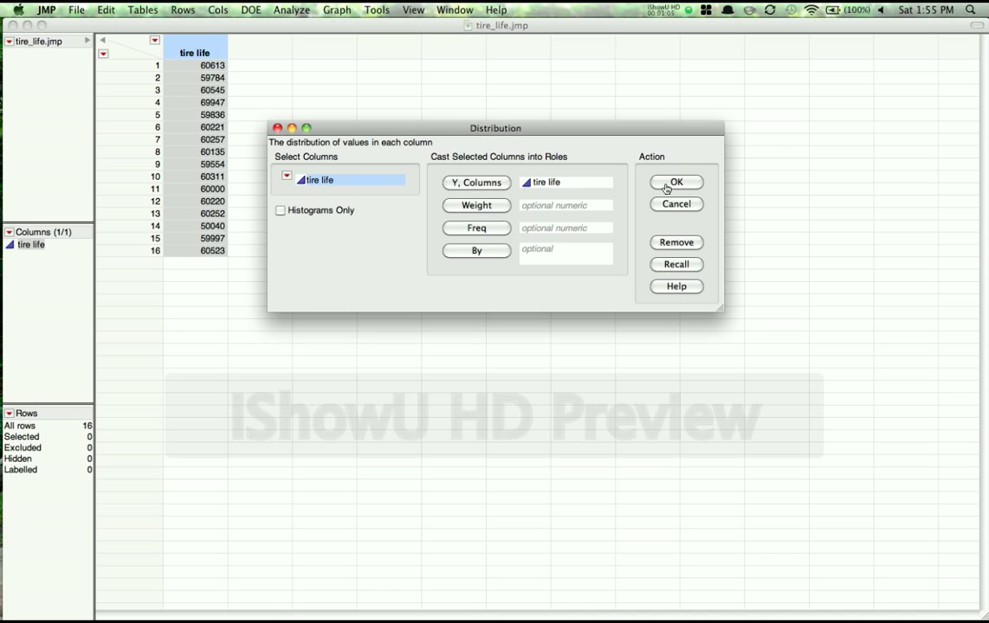
Step: Run the analysis and stack the tire life report (histogram, quantiles, moments) horizontally beside the data
{"action": "left_click", "coordinate": [675, 182]}
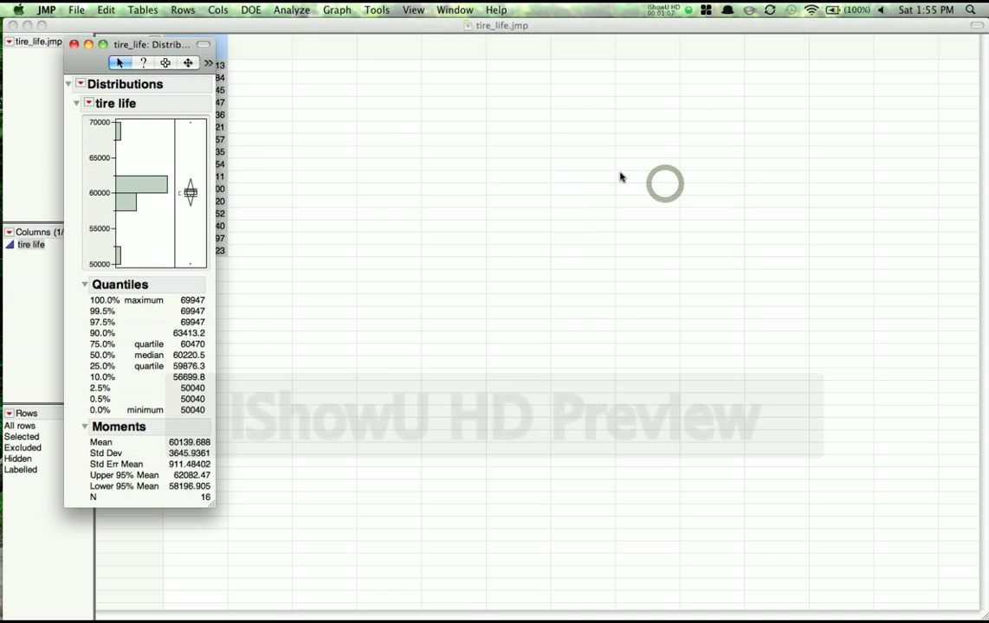
{"action": "left_click_drag", "start_coordinate": [148, 45], "coordinate": [378, 50]}
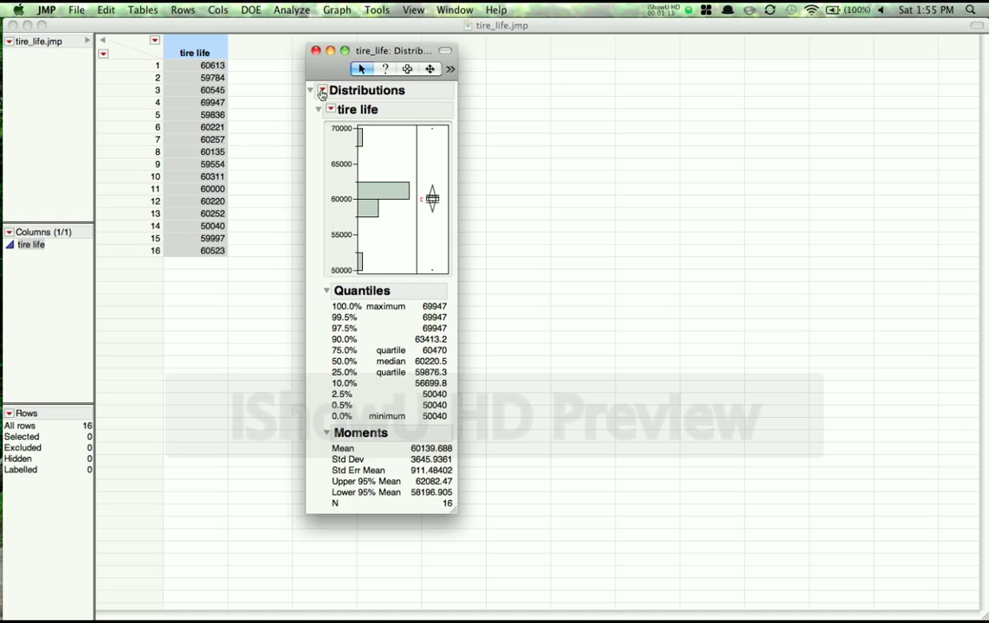
{"action": "left_click", "coordinate": [322, 90]}
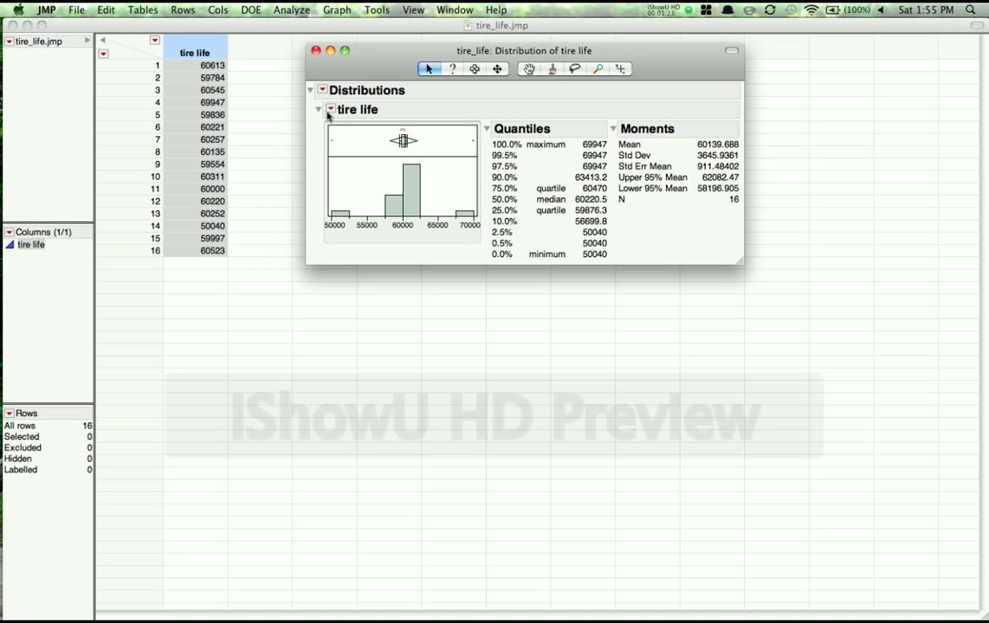
{"action": "mouse_move", "coordinate": [400, 156]}
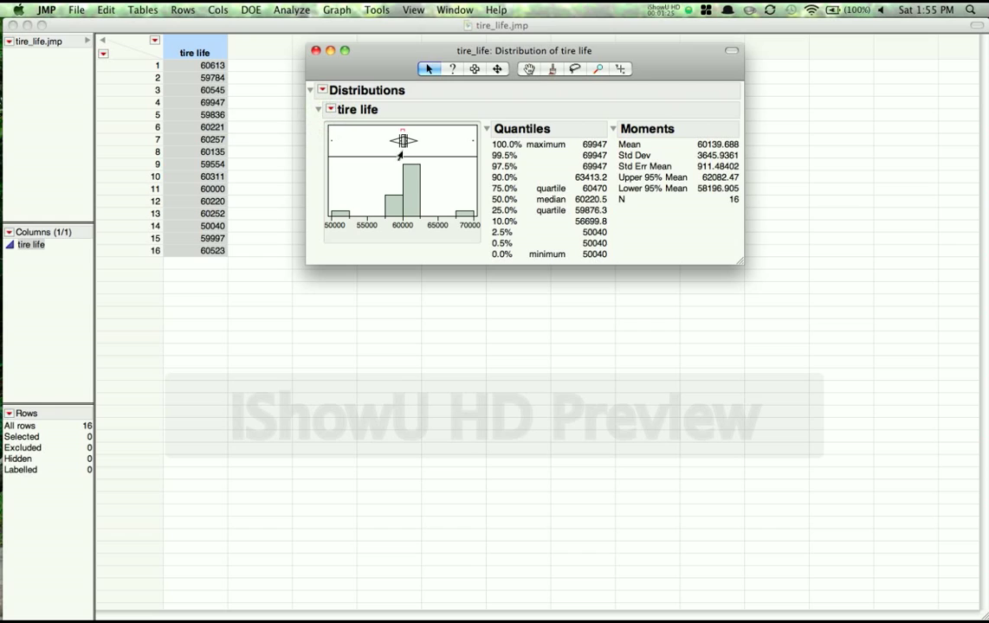
{"action": "mouse_move", "coordinate": [416, 145]}
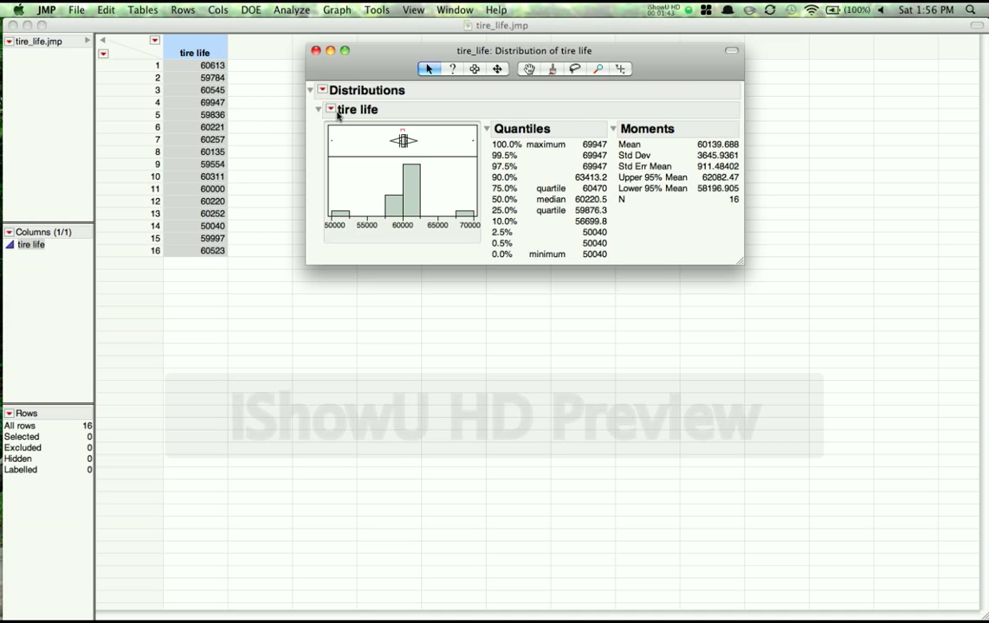
Step: Add 0.90 confidence intervals for the tire life mean and standard deviation to the report
{"action": "left_click", "coordinate": [329, 110]}
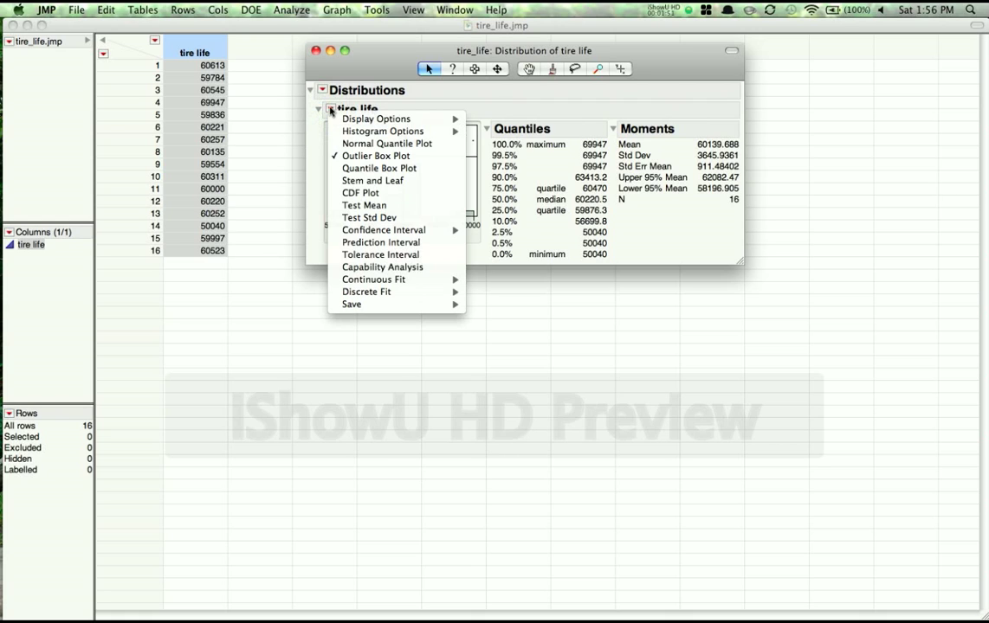
{"action": "mouse_move", "coordinate": [384, 230]}
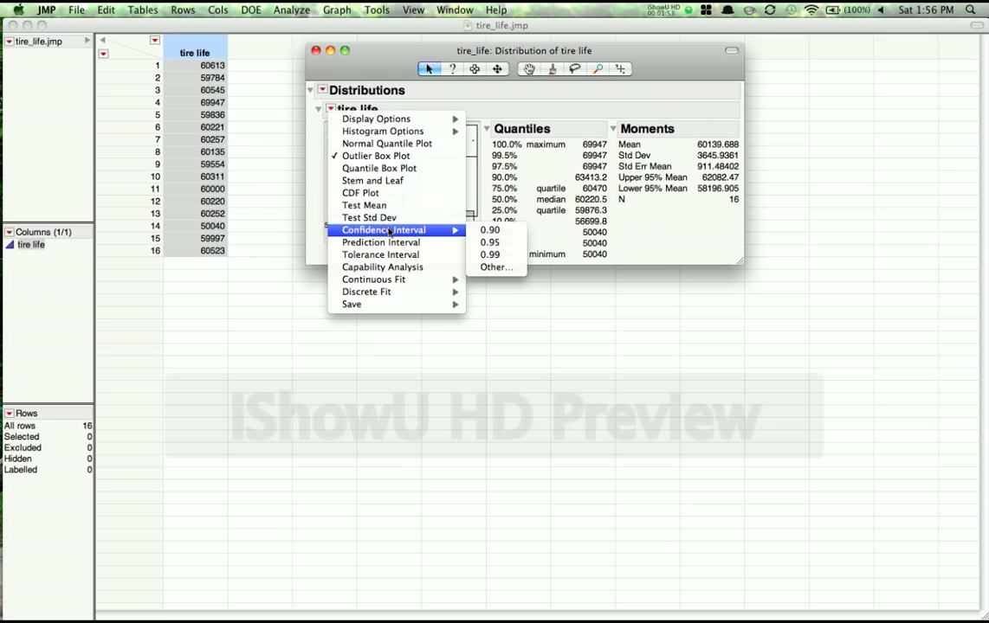
{"action": "mouse_move", "coordinate": [491, 228]}
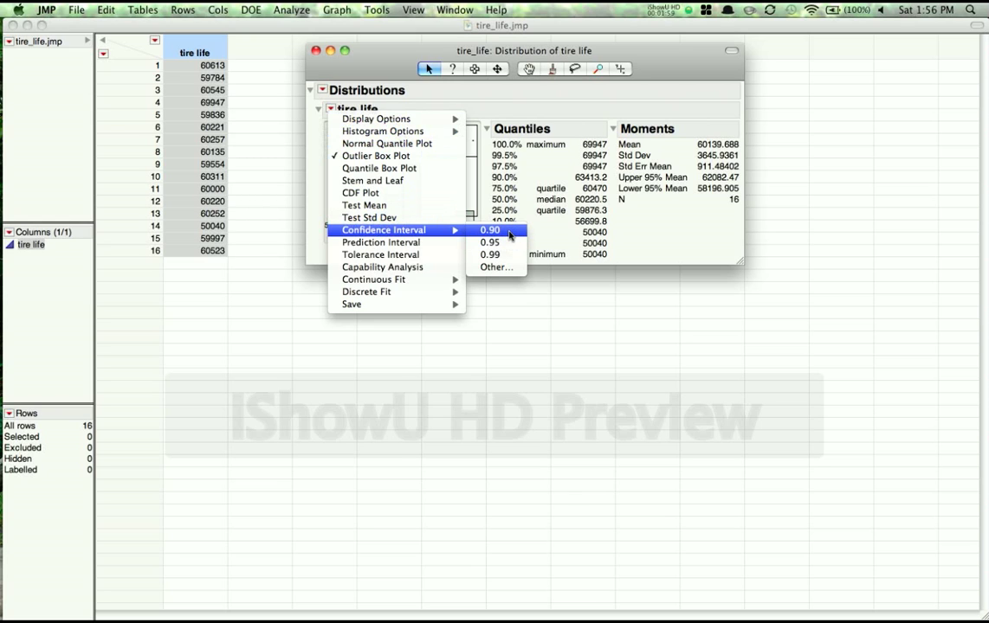
{"action": "left_click", "coordinate": [492, 229]}
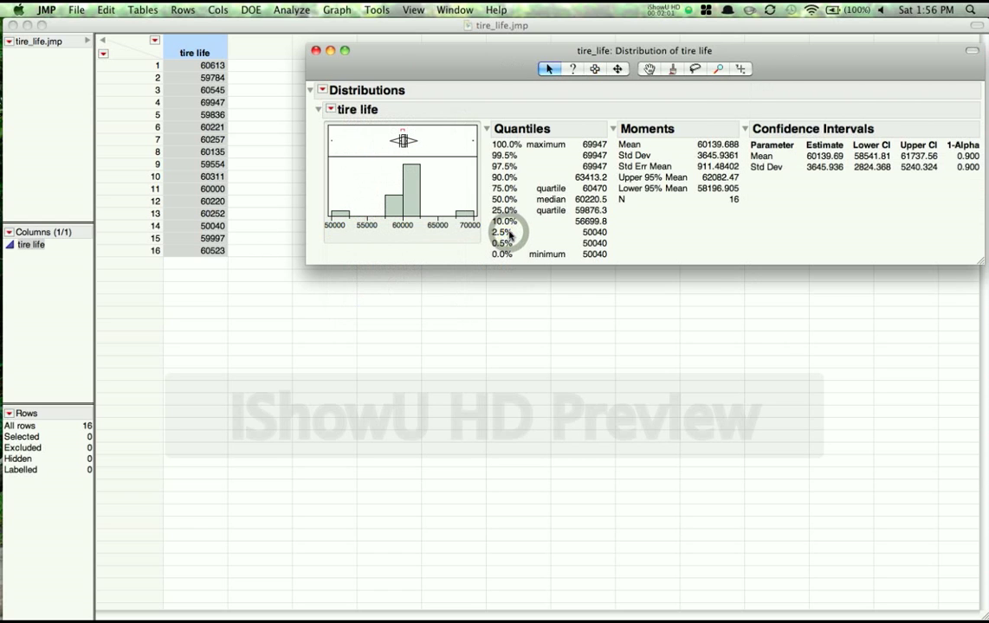
{"action": "left_click_drag", "start_coordinate": [644, 50], "coordinate": [557, 58]}
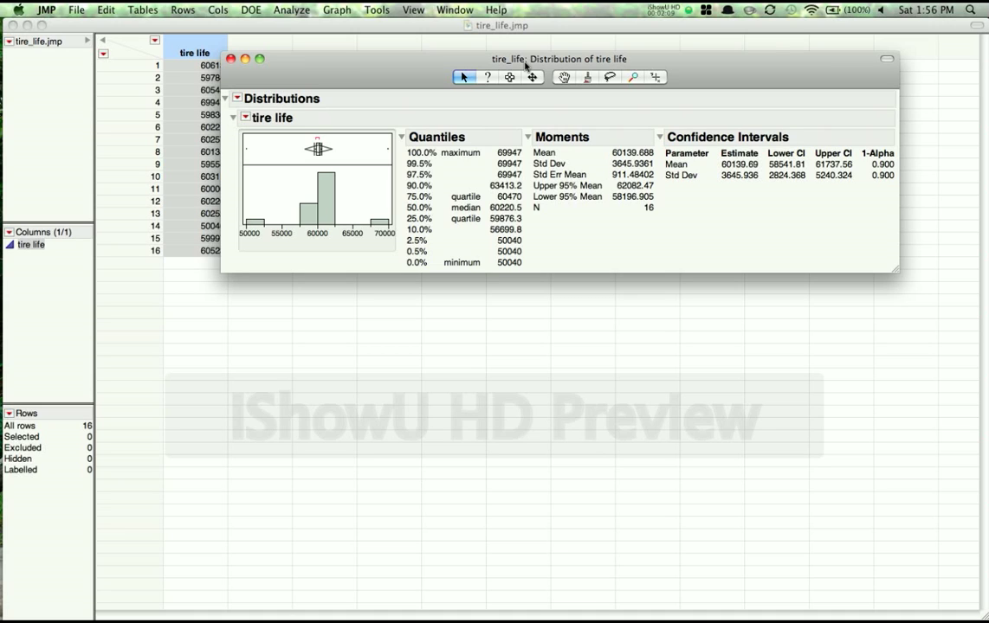
{"action": "mouse_move", "coordinate": [350, 66]}
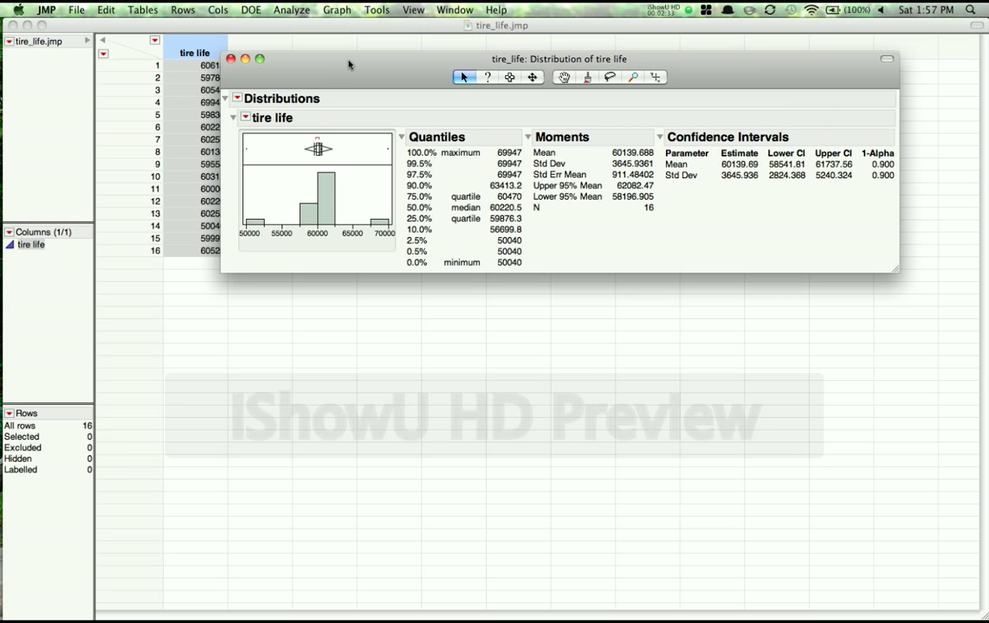
{"action": "mouse_move", "coordinate": [301, 90]}
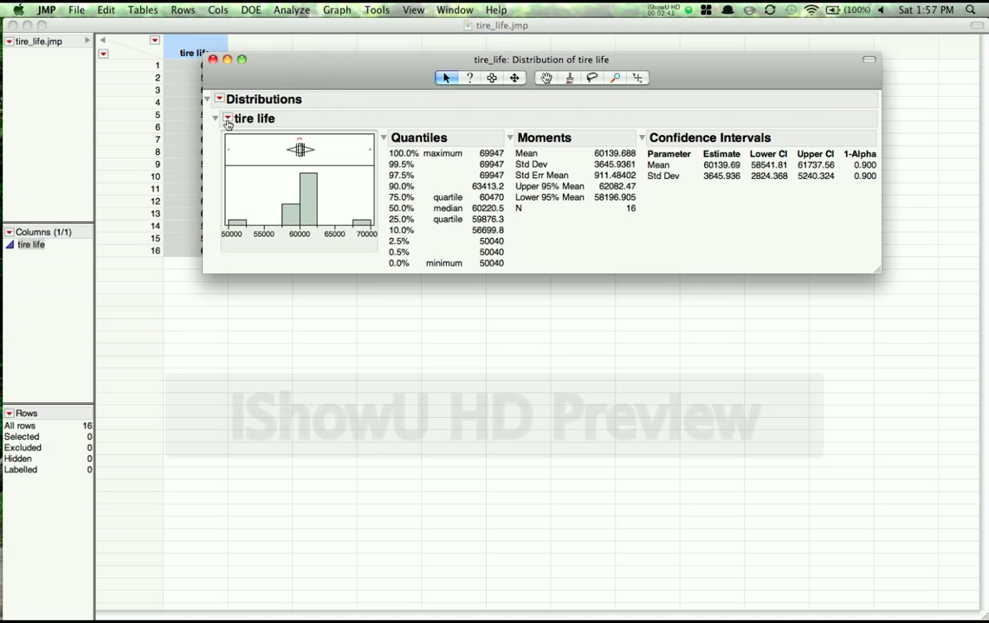
Step: Bring up the Test Mean dialog for tire life from its red triangle menu
{"action": "left_click", "coordinate": [227, 118]}
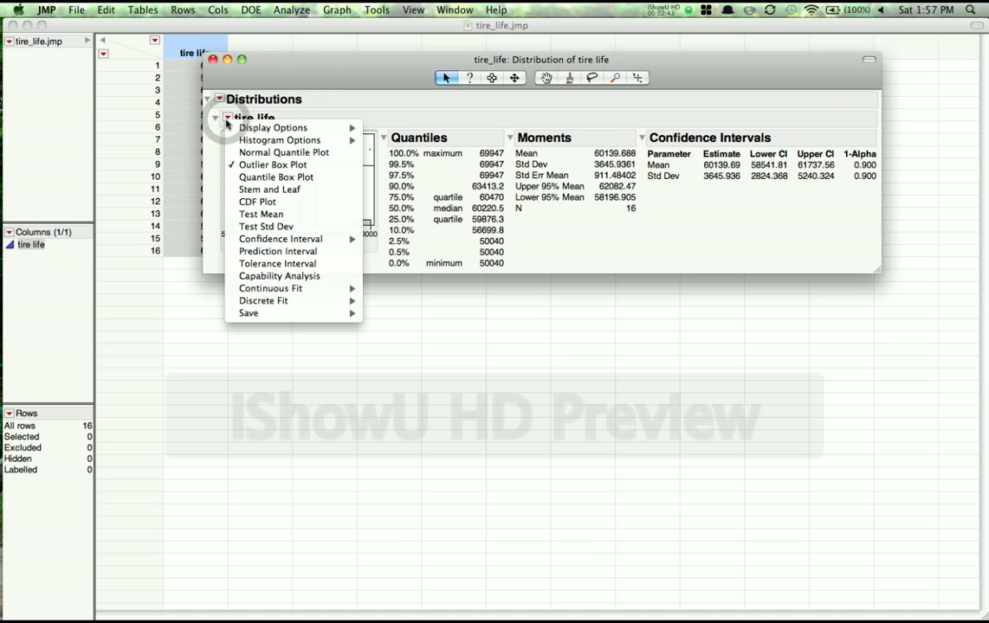
{"action": "mouse_move", "coordinate": [267, 225]}
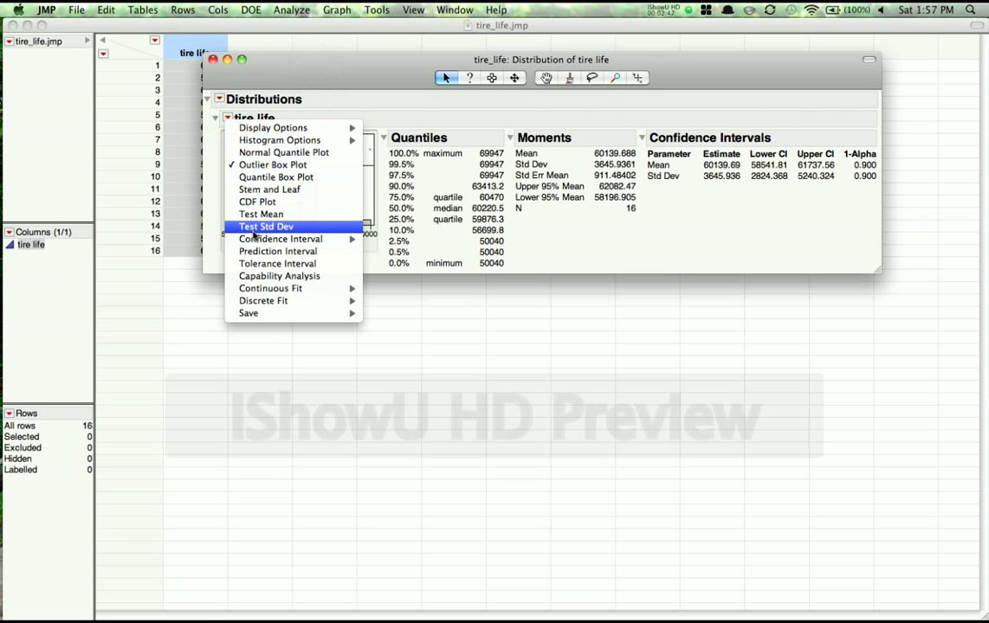
{"action": "mouse_move", "coordinate": [260, 215]}
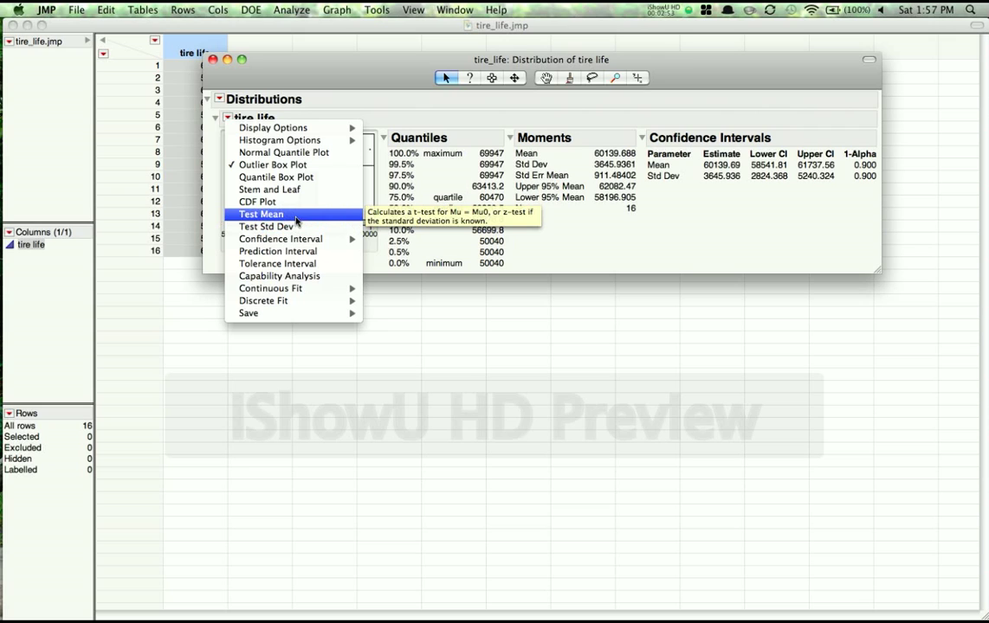
{"action": "left_click", "coordinate": [260, 214]}
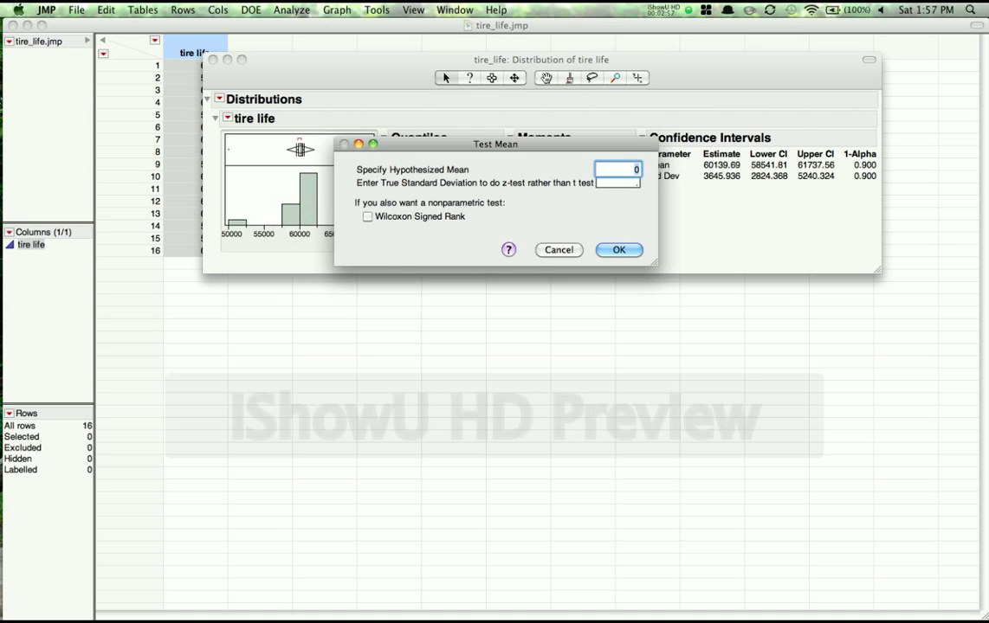
Step: Enter 60000 as the hypothesized mean, leaving the true standard deviation blank
{"action": "type", "text": "60000"}
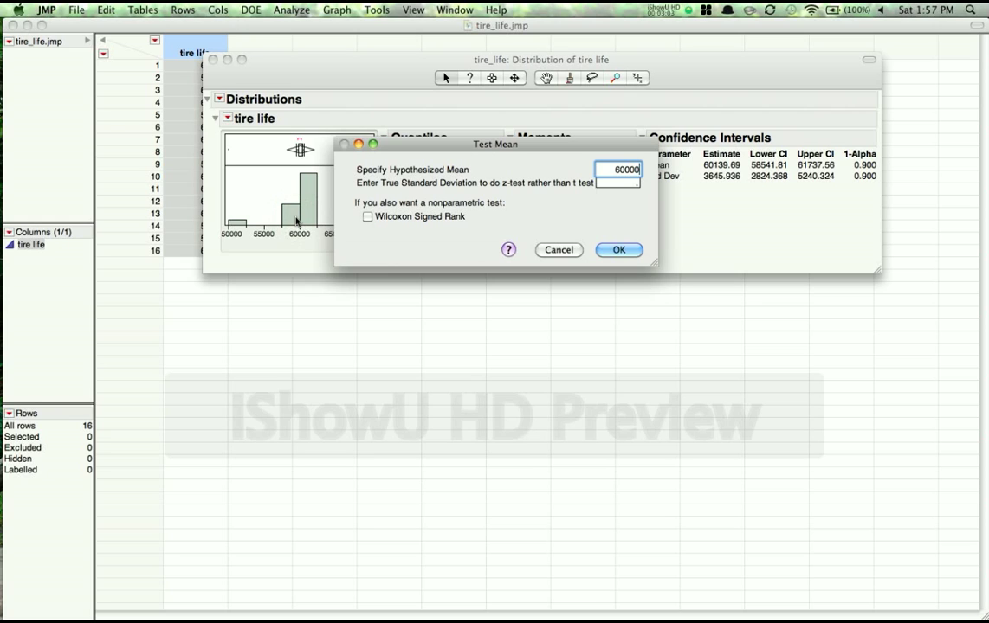
{"action": "mouse_move", "coordinate": [353, 229]}
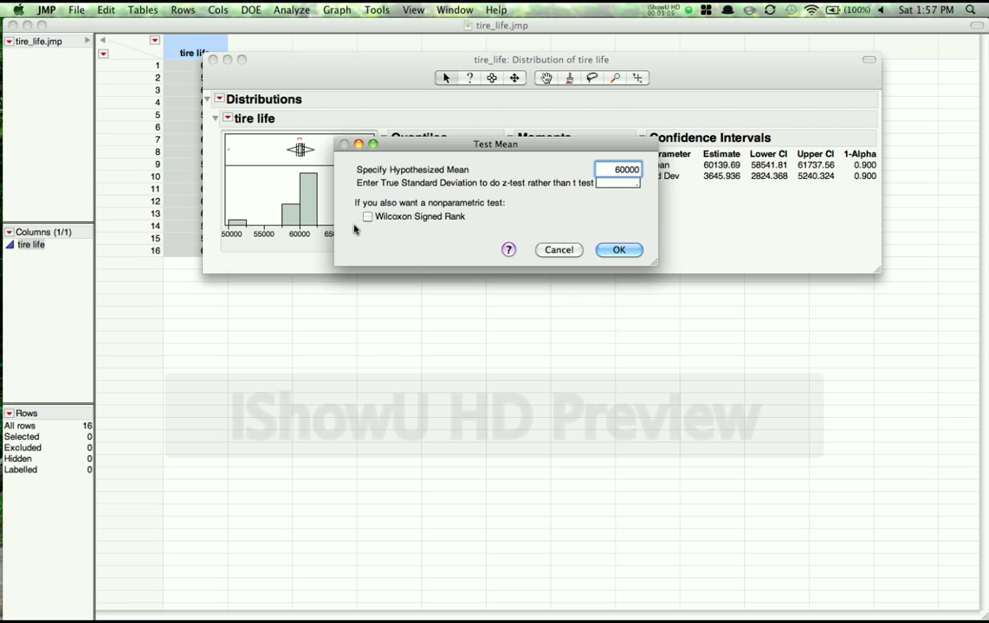
{"action": "left_click", "coordinate": [616, 183]}
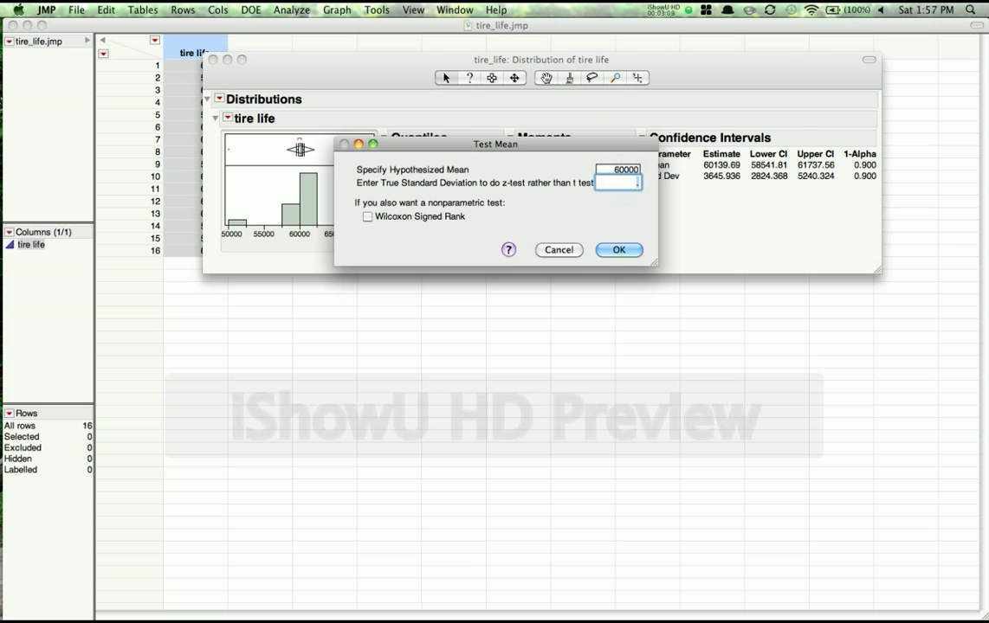
{"action": "mouse_move", "coordinate": [626, 183]}
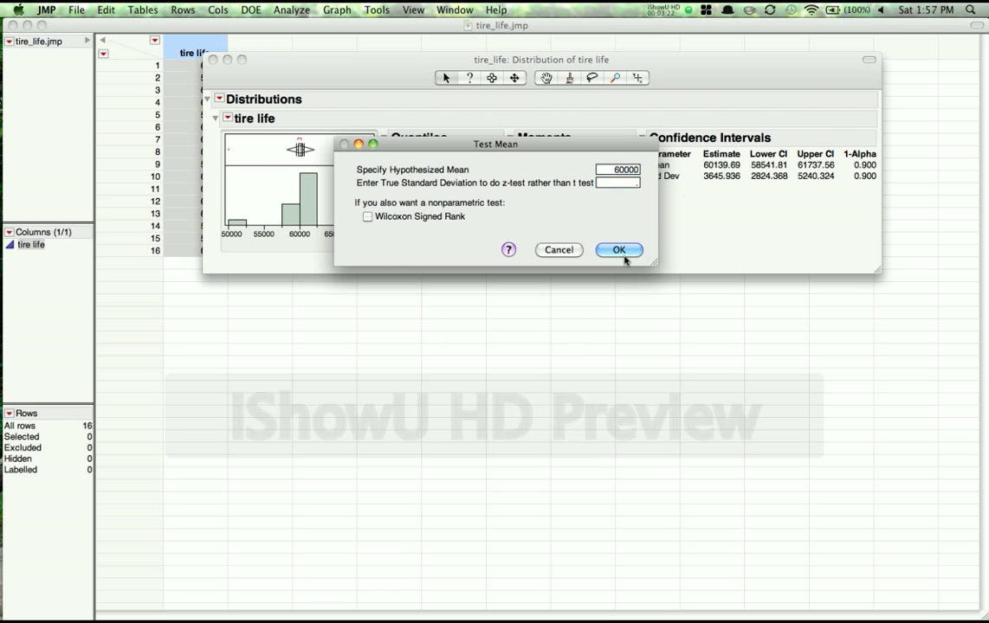
Step: Run the t-test, giving t 0.1533 and two-sided p 0.8802 against mean 60000
{"action": "left_click", "coordinate": [619, 249]}
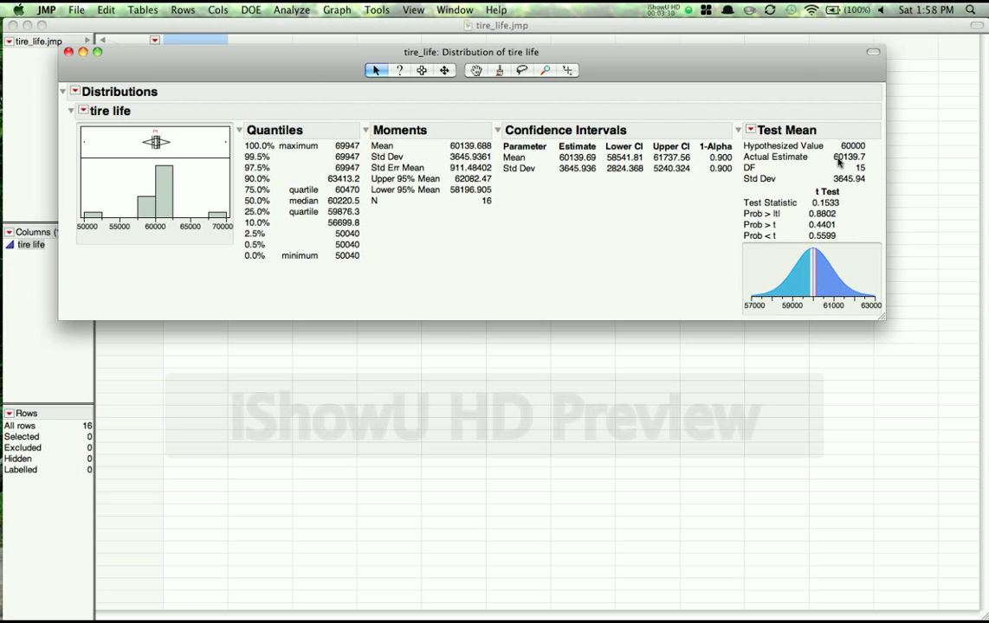
{"action": "mouse_move", "coordinate": [864, 156]}
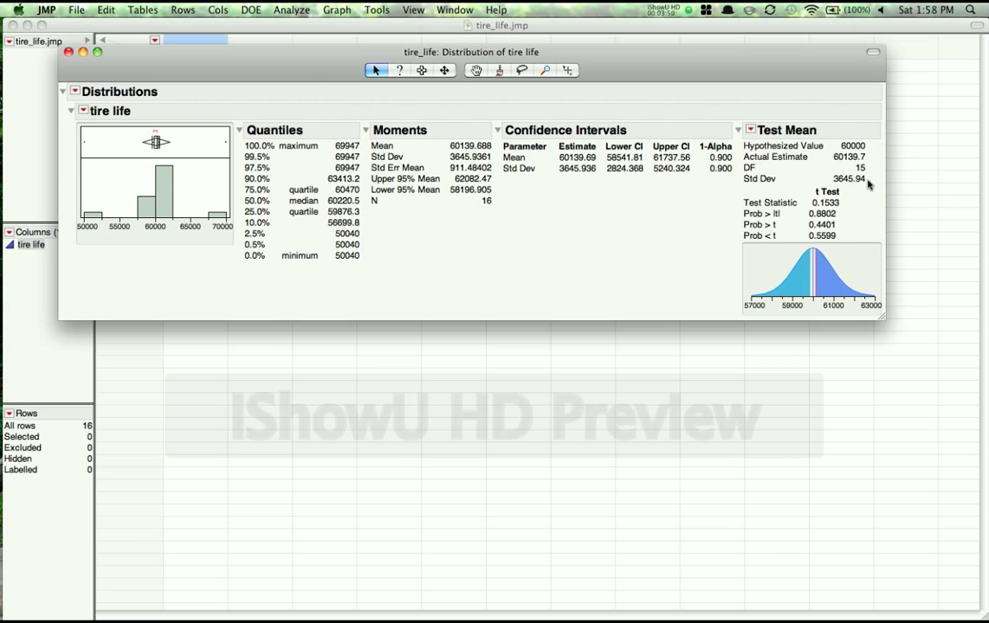
{"action": "mouse_move", "coordinate": [738, 194]}
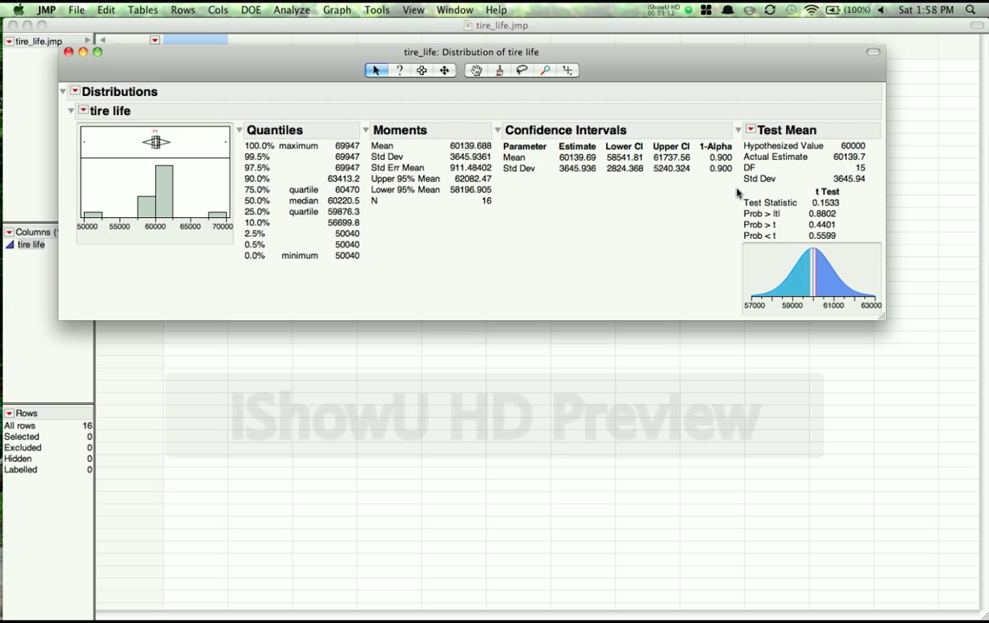
{"action": "mouse_move", "coordinate": [887, 315]}
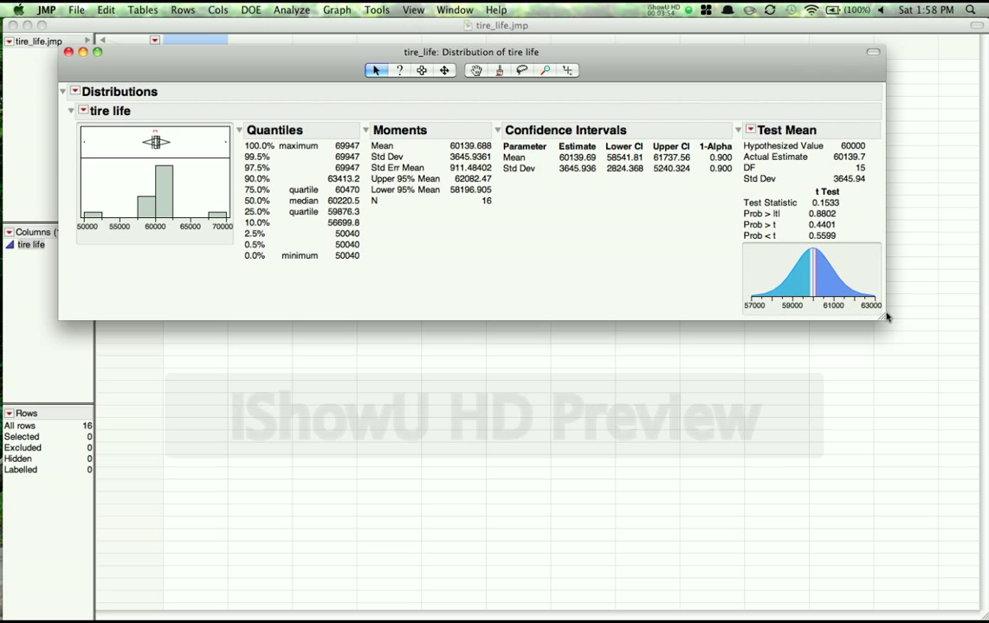
{"action": "mouse_move", "coordinate": [840, 190]}
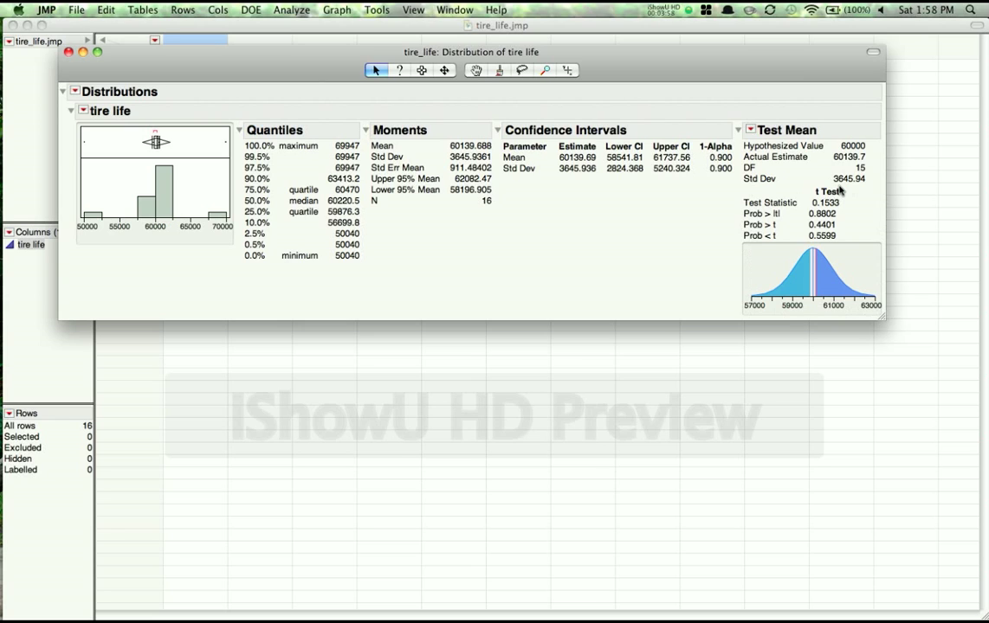
{"action": "mouse_move", "coordinate": [840, 208]}
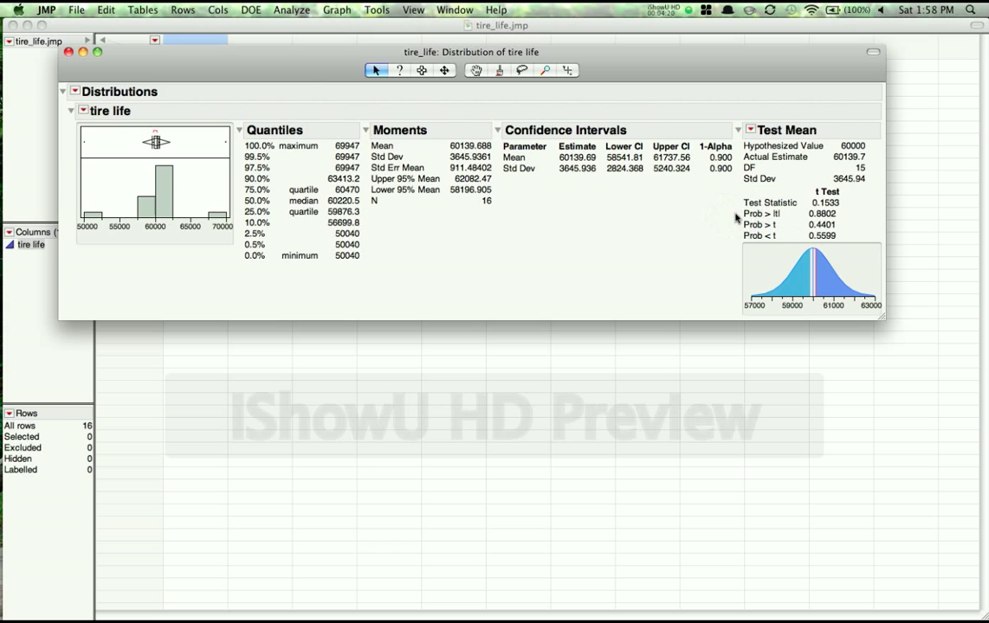
{"action": "mouse_move", "coordinate": [736, 218]}
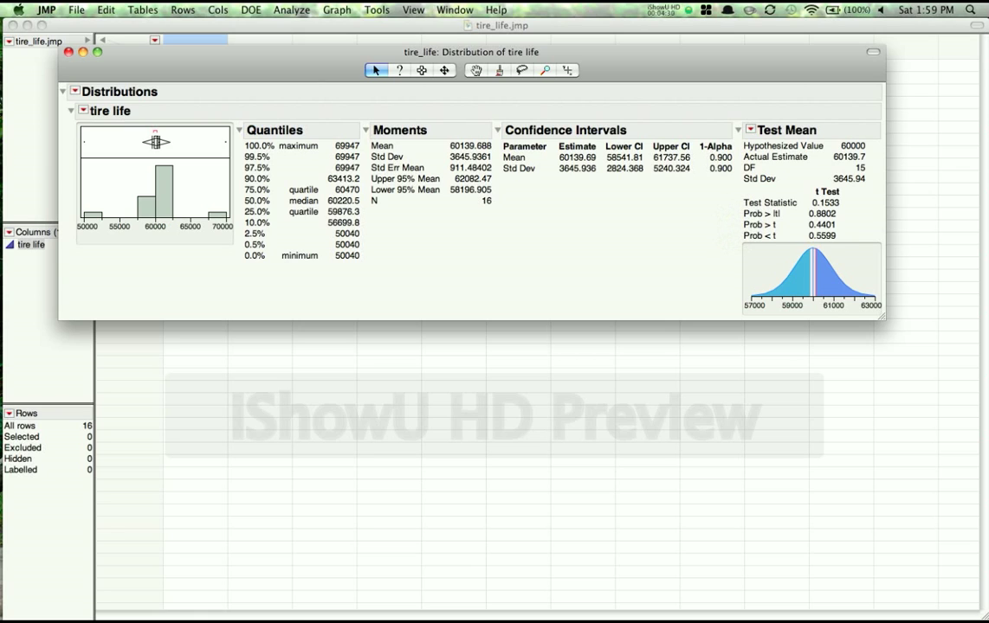
{"action": "mouse_move", "coordinate": [741, 236]}
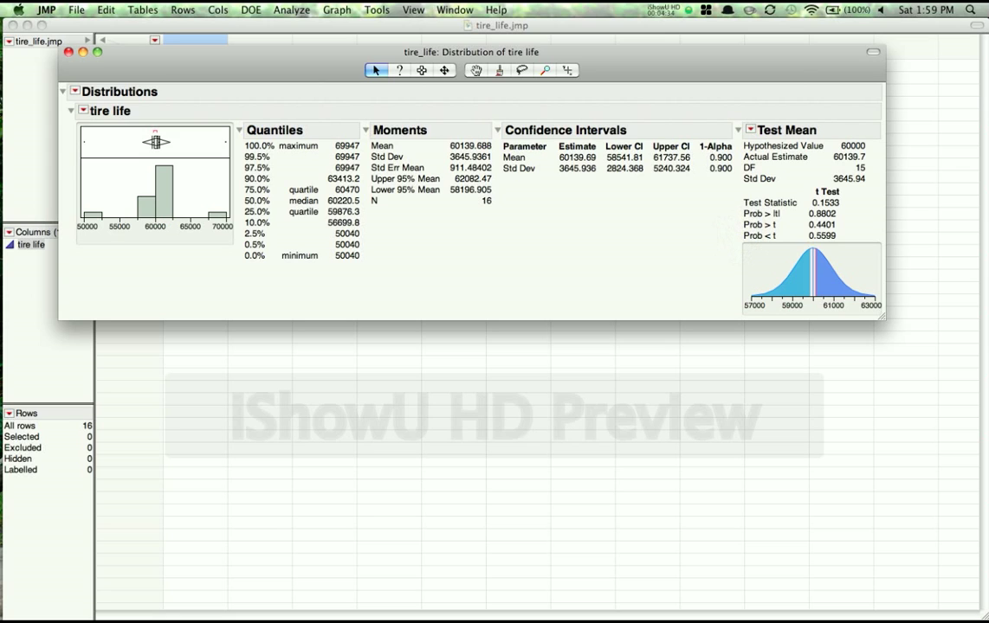
{"action": "mouse_move", "coordinate": [742, 239]}
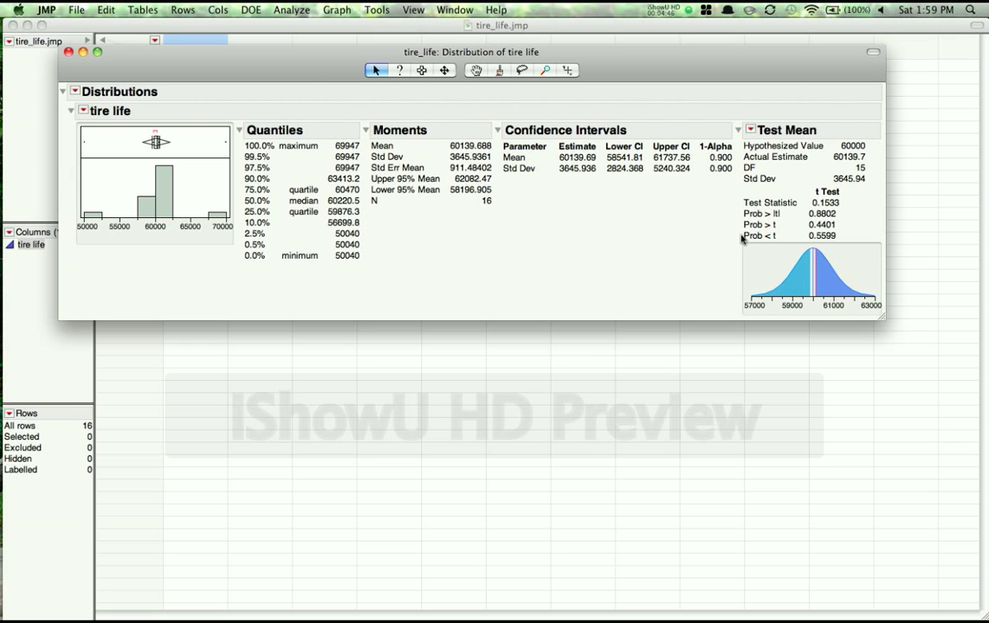
Step: Launch the P-value animation and switch to the high-side test showing p-value 0.44012
{"action": "left_click", "coordinate": [748, 130]}
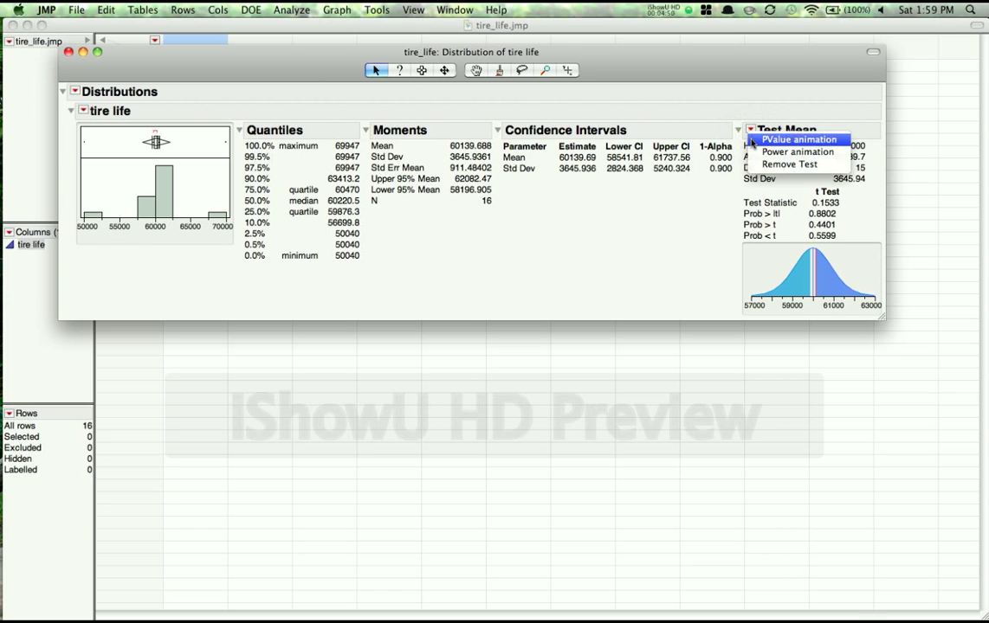
{"action": "left_click", "coordinate": [797, 139]}
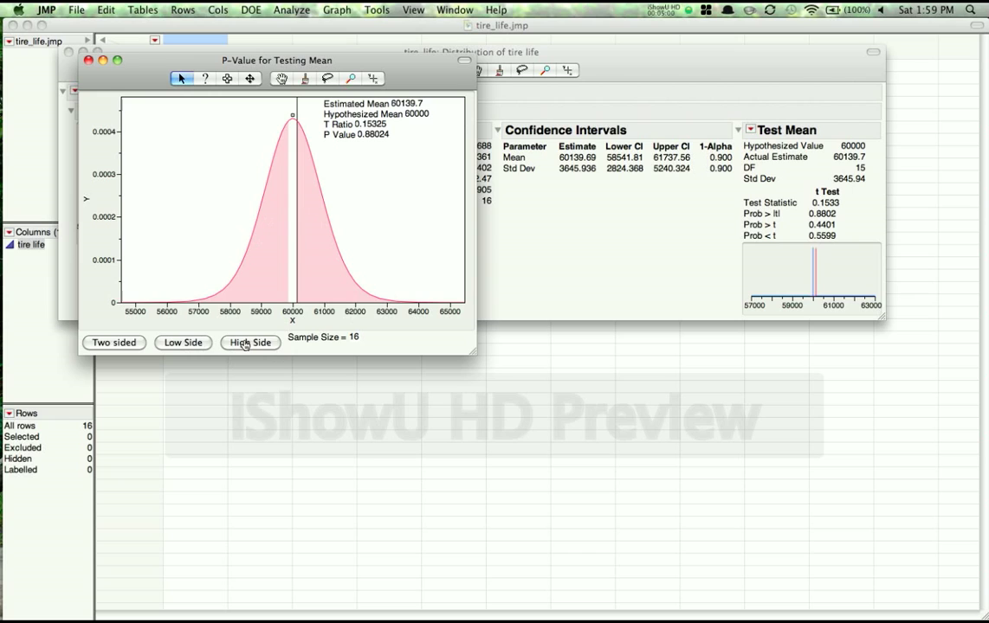
{"action": "left_click", "coordinate": [249, 343]}
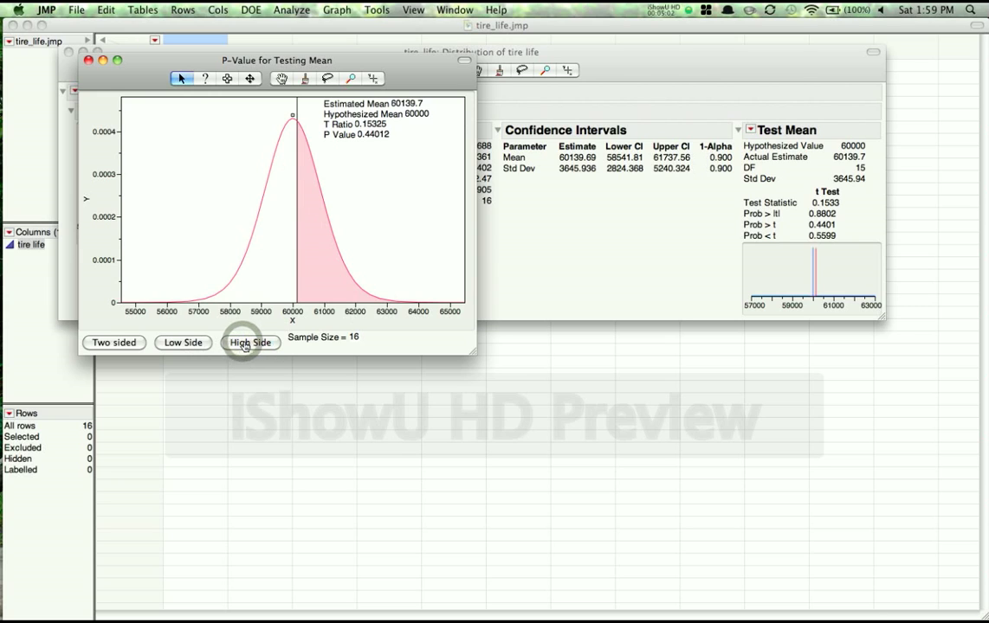